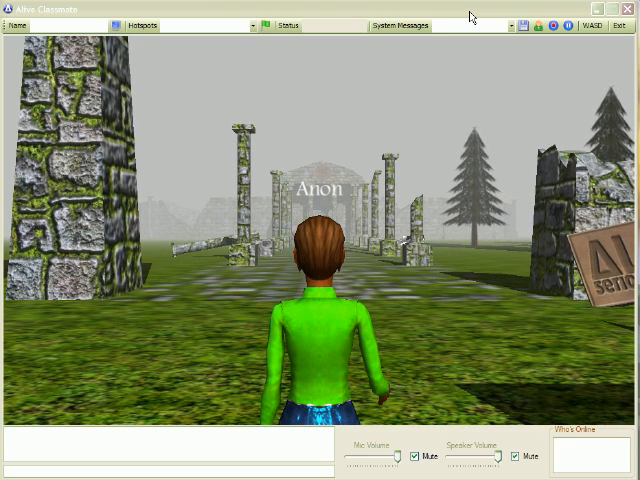
mouse_move(465, 255)
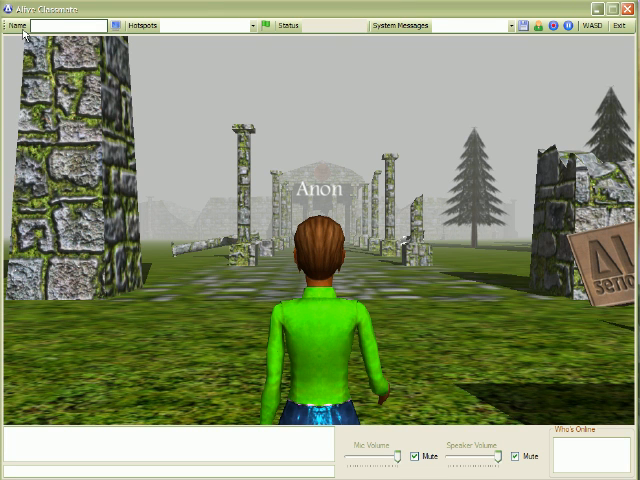
- Enter the name 'penny' and connect the avatar to the chat server
text(penny)
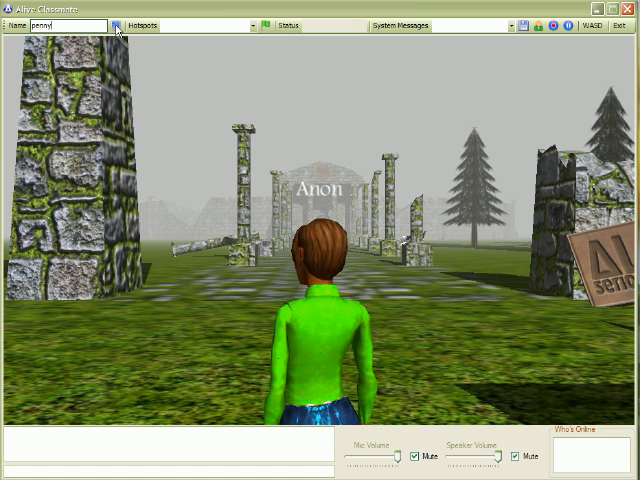
click(119, 25)
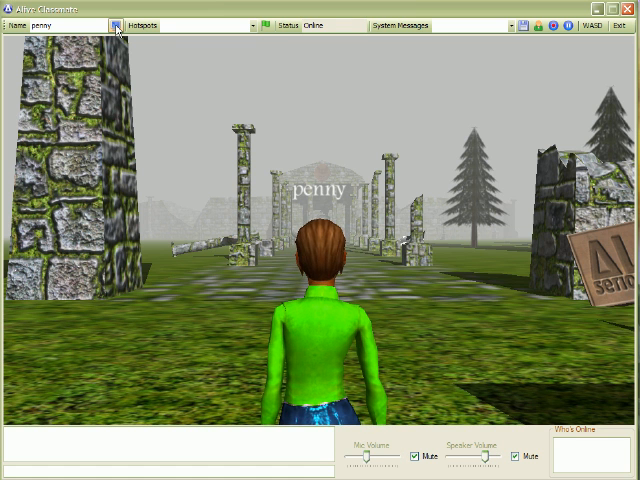
mouse_move(225, 90)
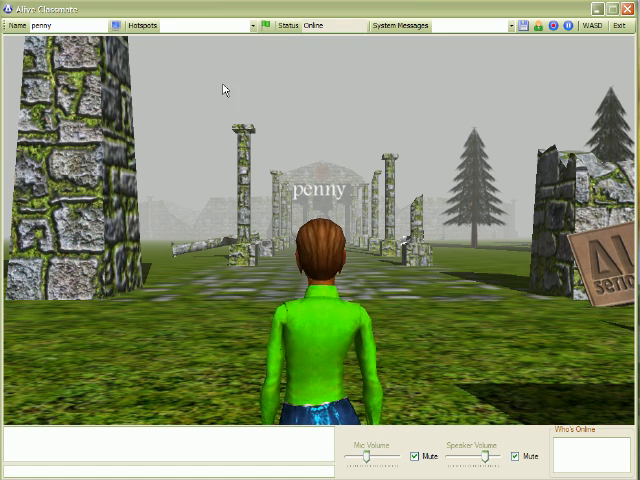